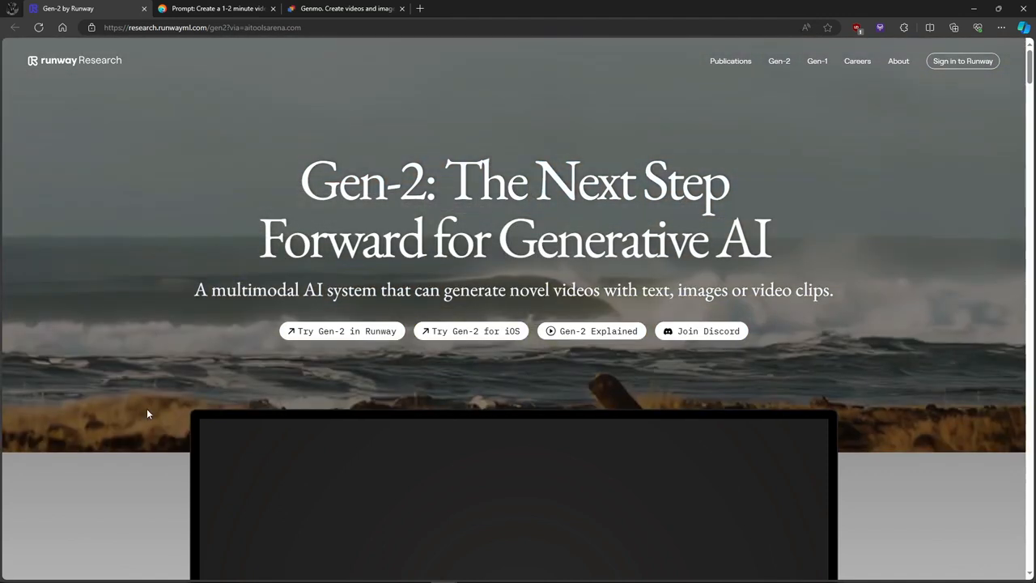
Scroll the Gen-2 research page past Modes 01–03 down to Mode 04: Stylization.
scroll(down, 3)
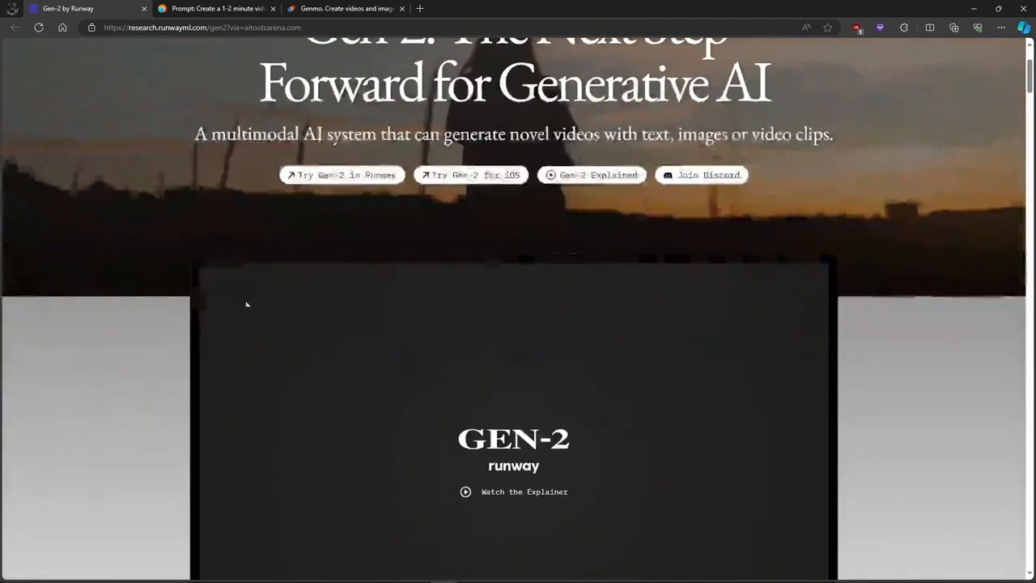
scroll(down, 3)
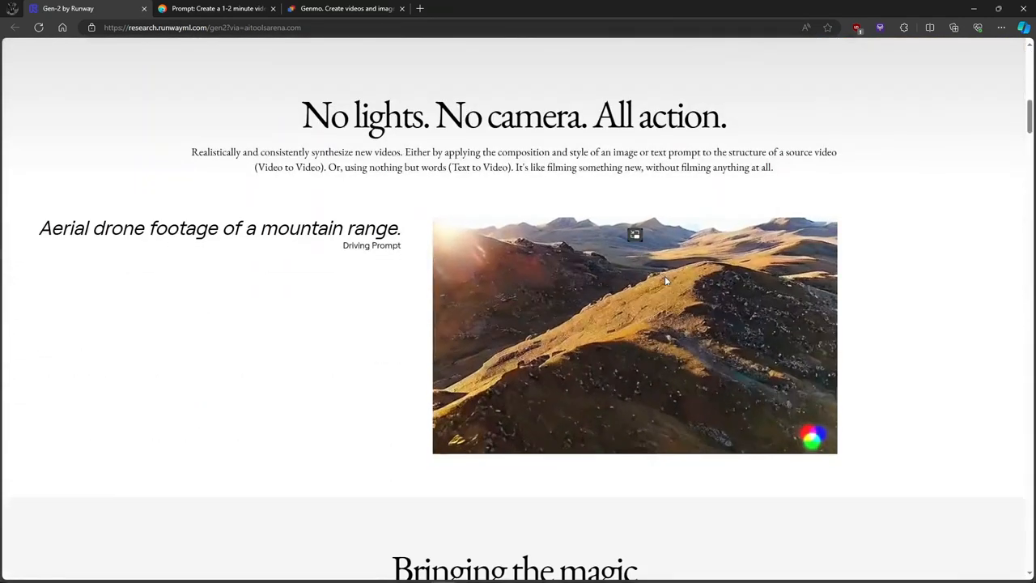
scroll(down, 3)
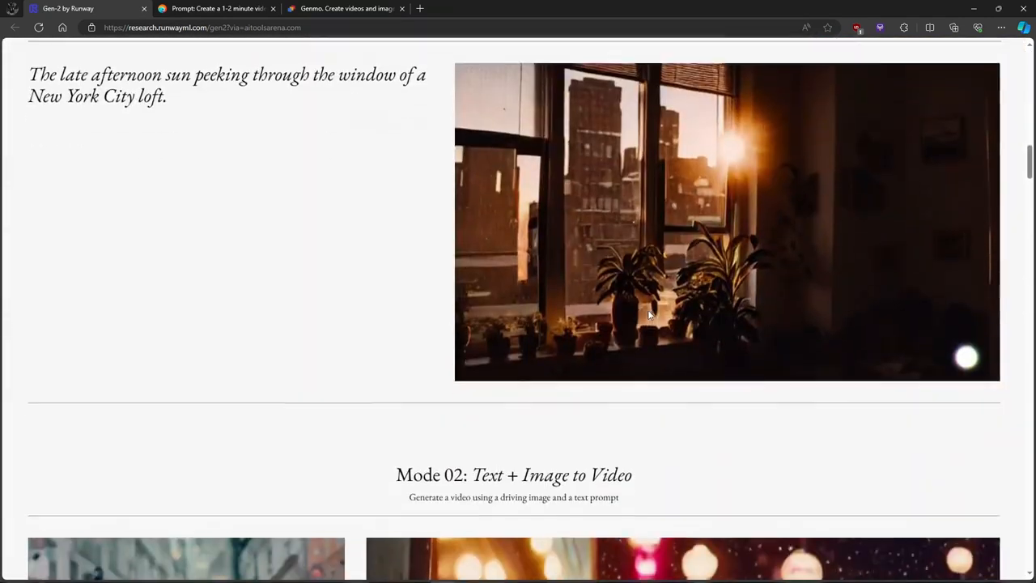
scroll(down, 3)
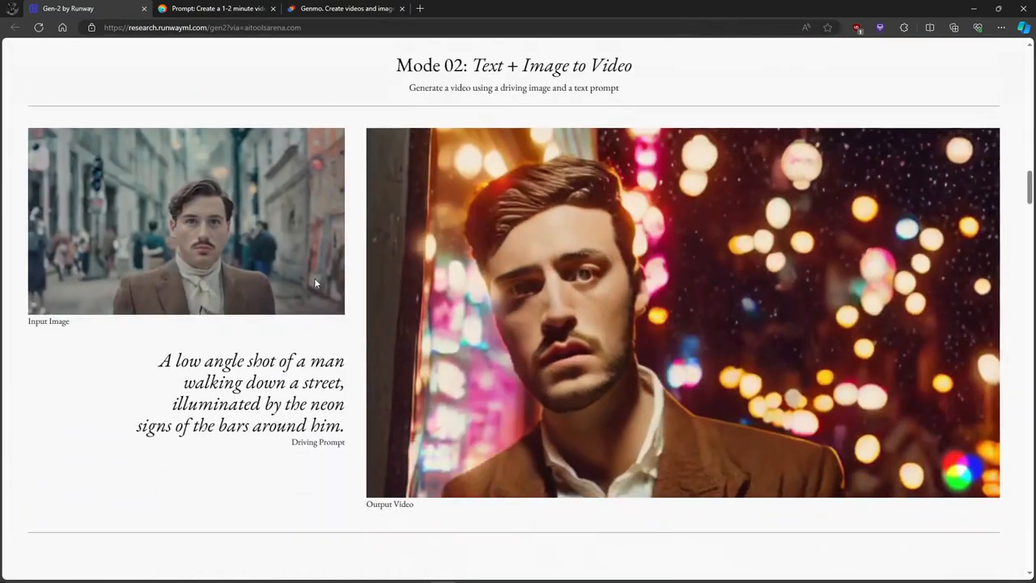
scroll(down, 3)
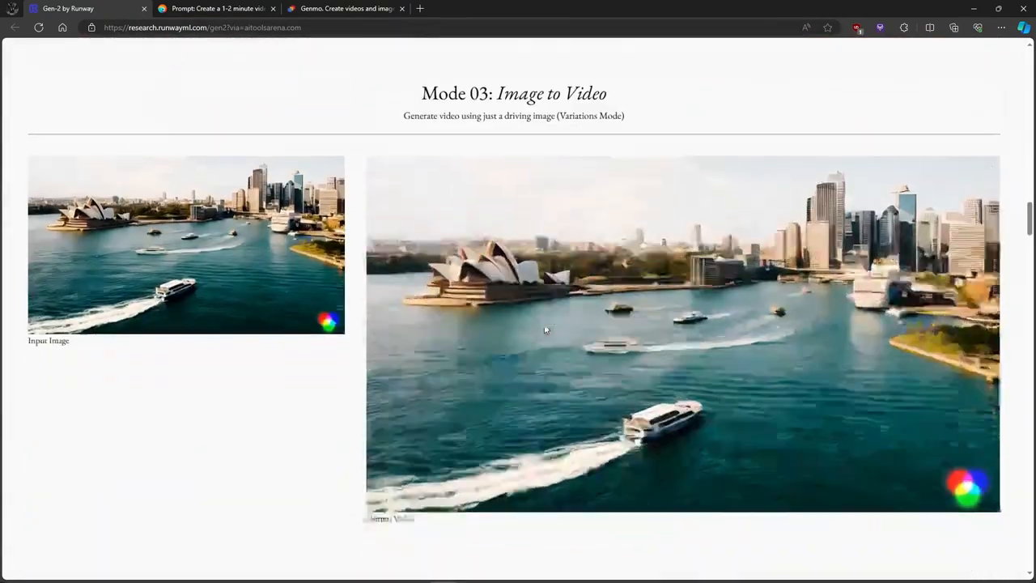
scroll(down, 3)
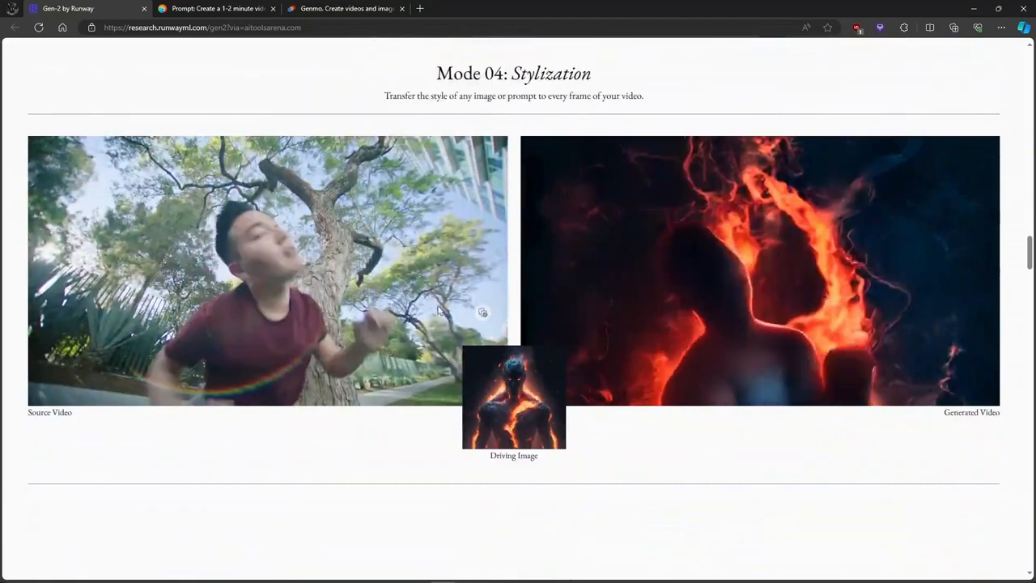
scroll(down, 3)
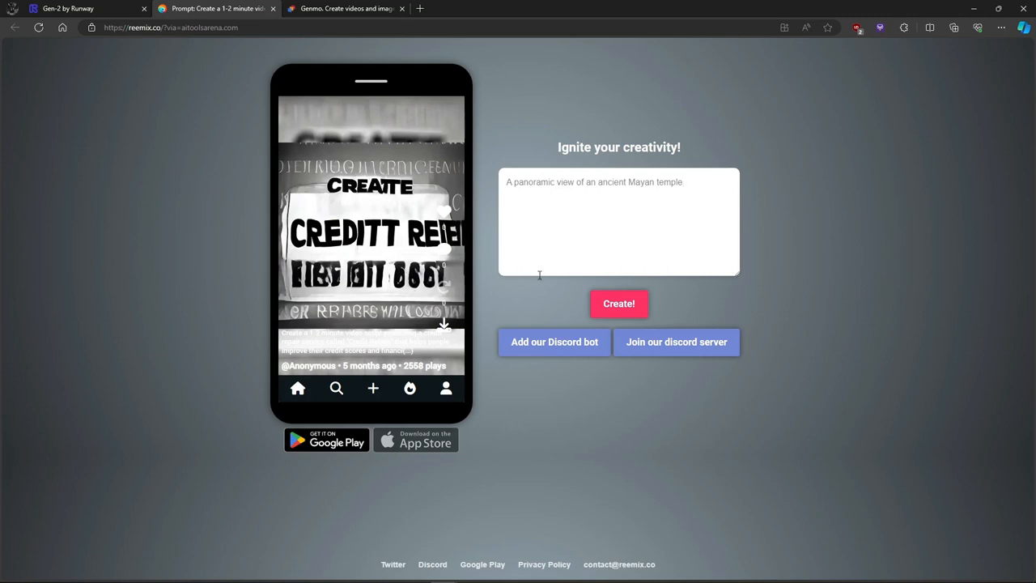
Watch Reemix's prompt box cycle fireworks, Aurora Borealis and Formula 1 ideas, then switch to Genmo.
text(A magical fireworks display at a th)
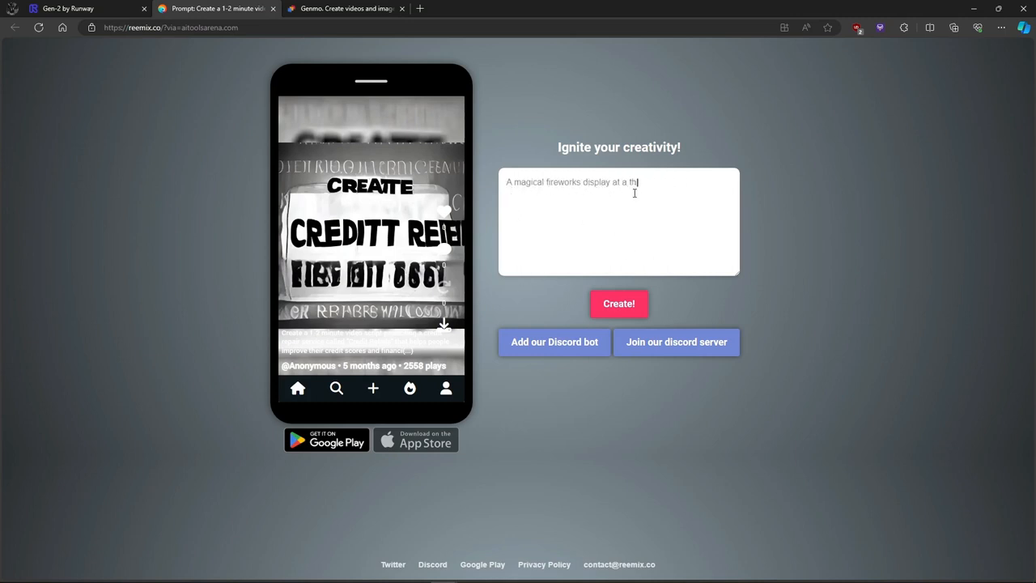
text(eme park)
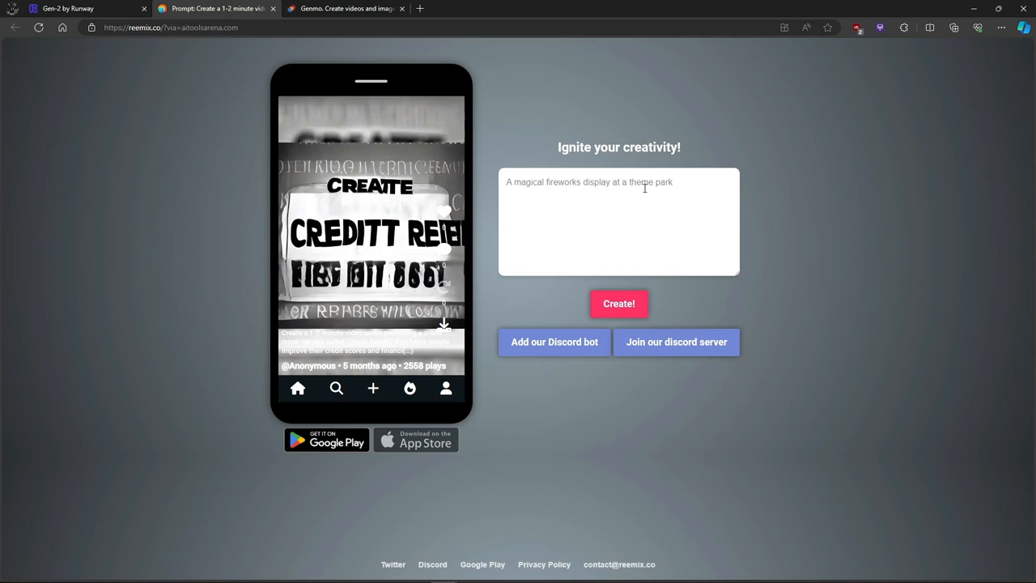
click(618, 224)
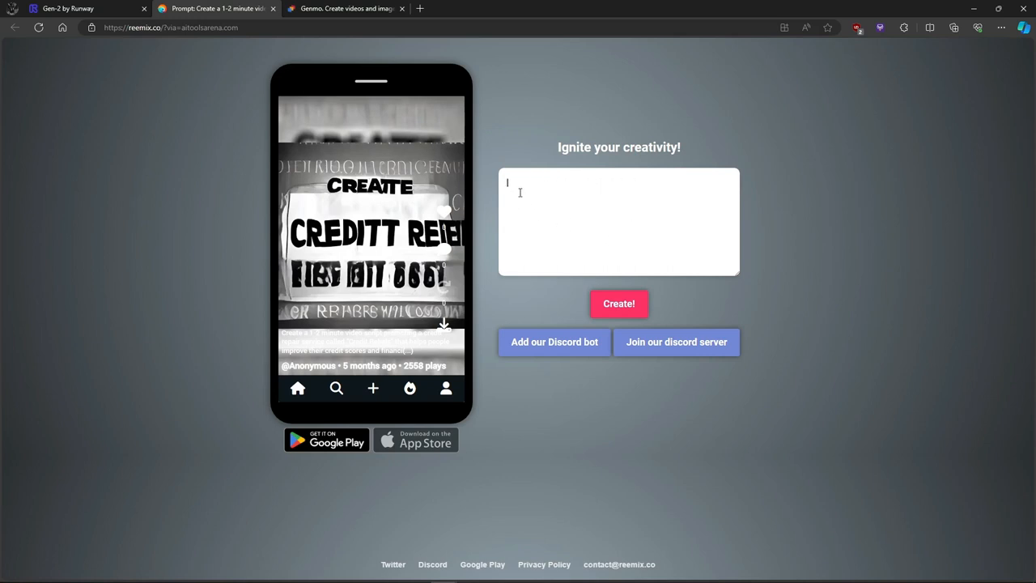
text(A mesmerizing performance of the Aurora Borealis)
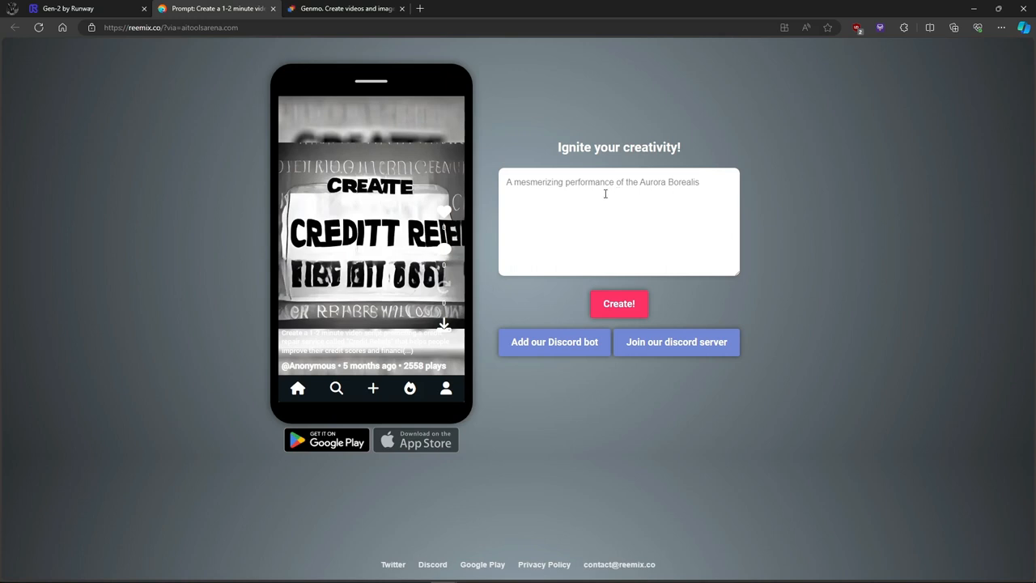
text(A thrilling scene from a Formula)
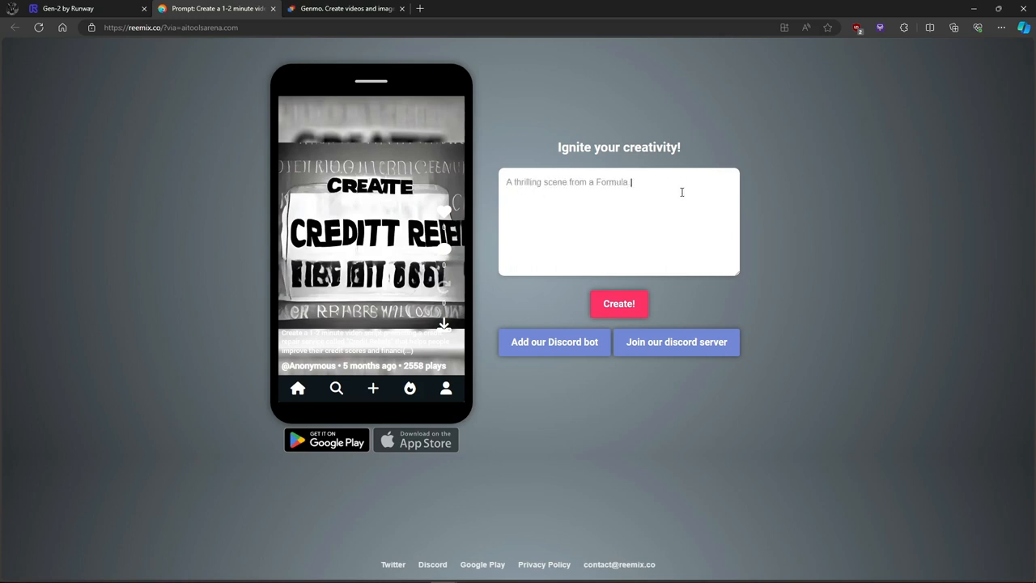
text(1 race)
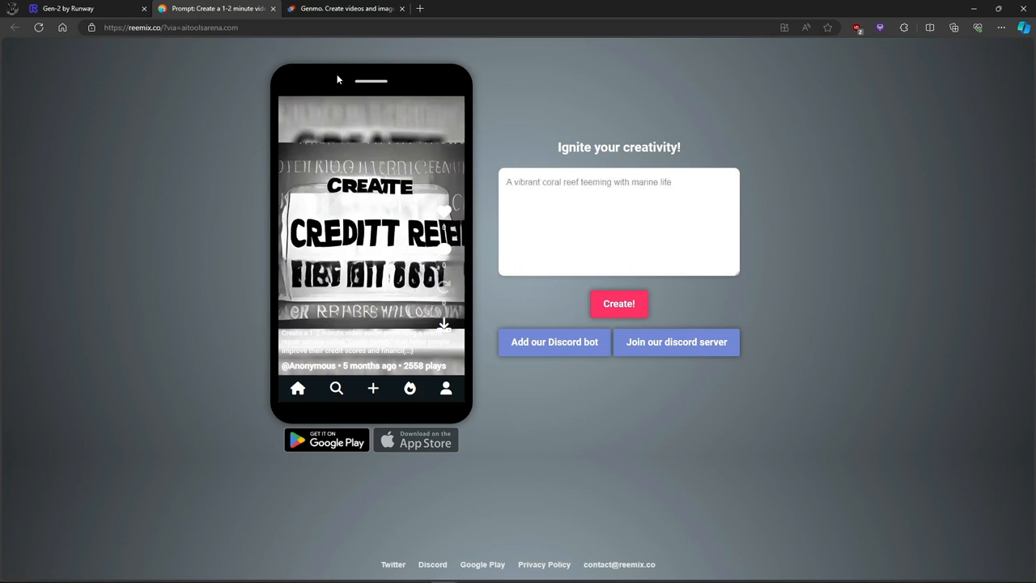
click(343, 9)
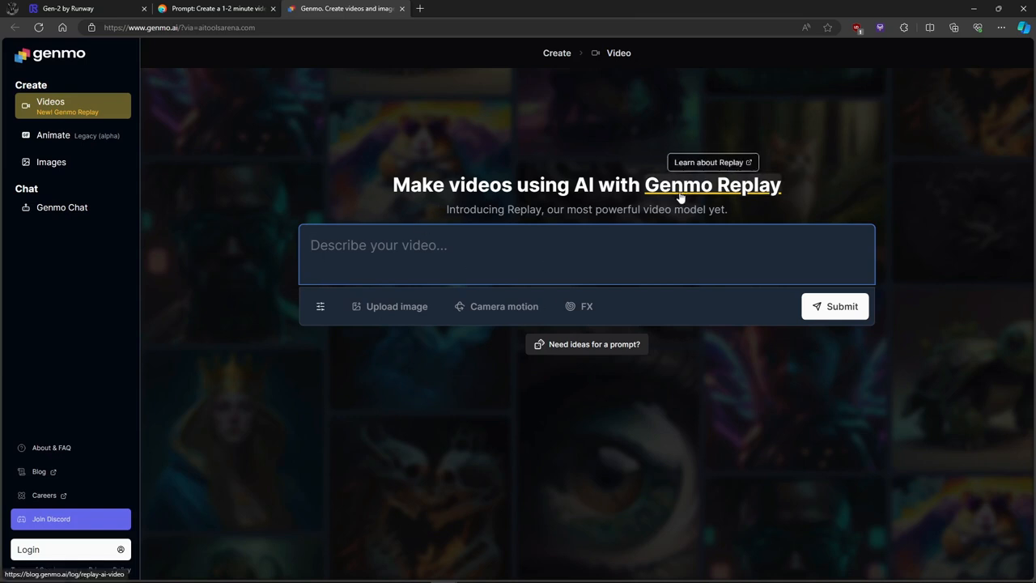
mouse_move(534, 201)
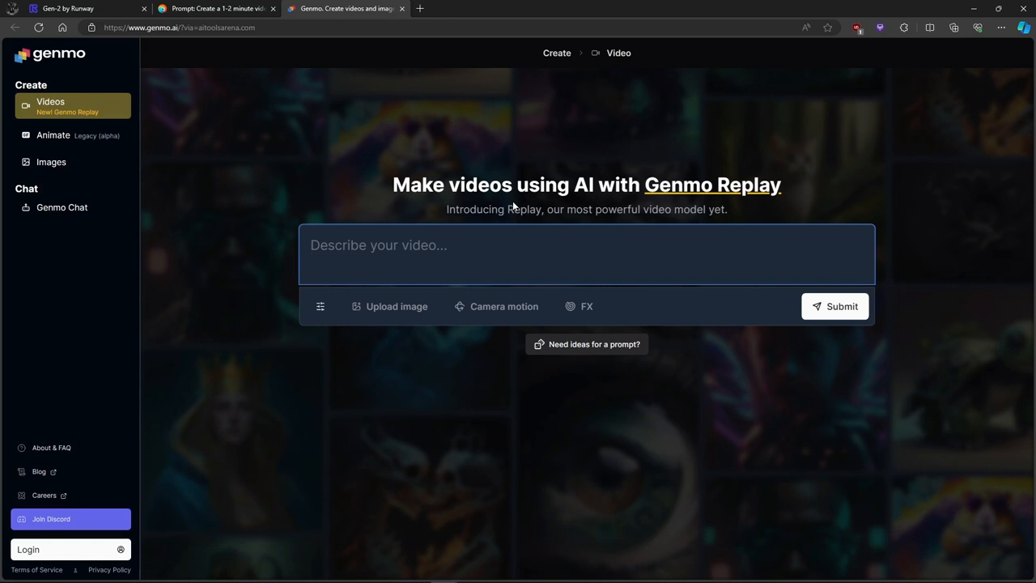
Return from Genmo's video page to the Runway Gen-2 research page.
click(81, 8)
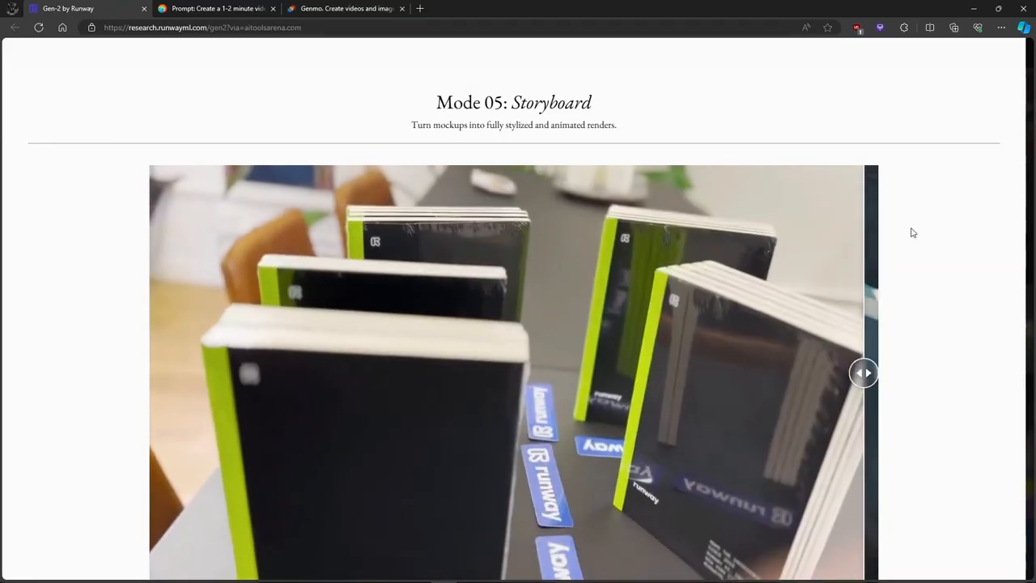
Slide the Mask comparison divider and scroll down to Mode 07: Render.
scroll(down, 3)
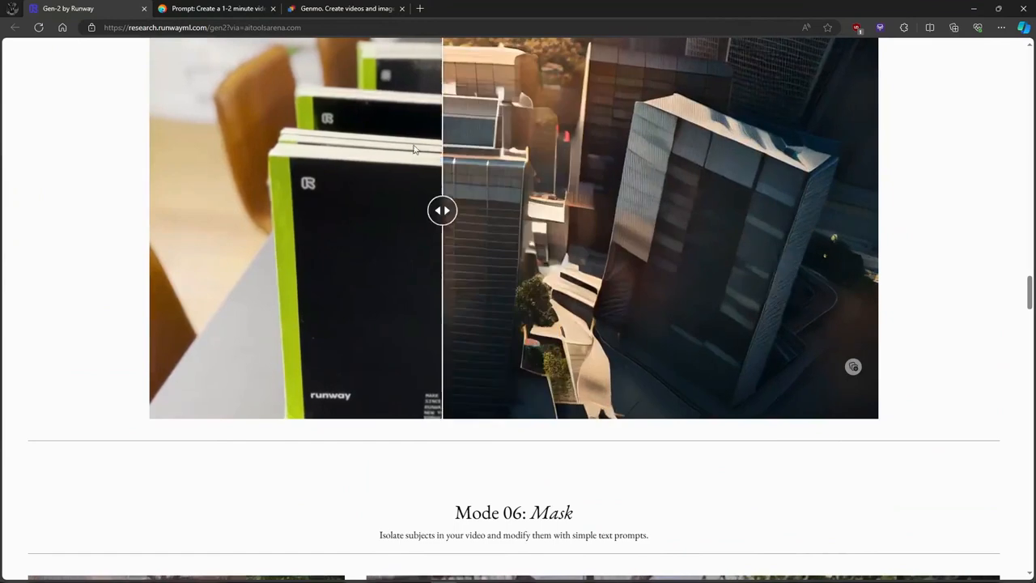
drag(443, 210, 547, 211)
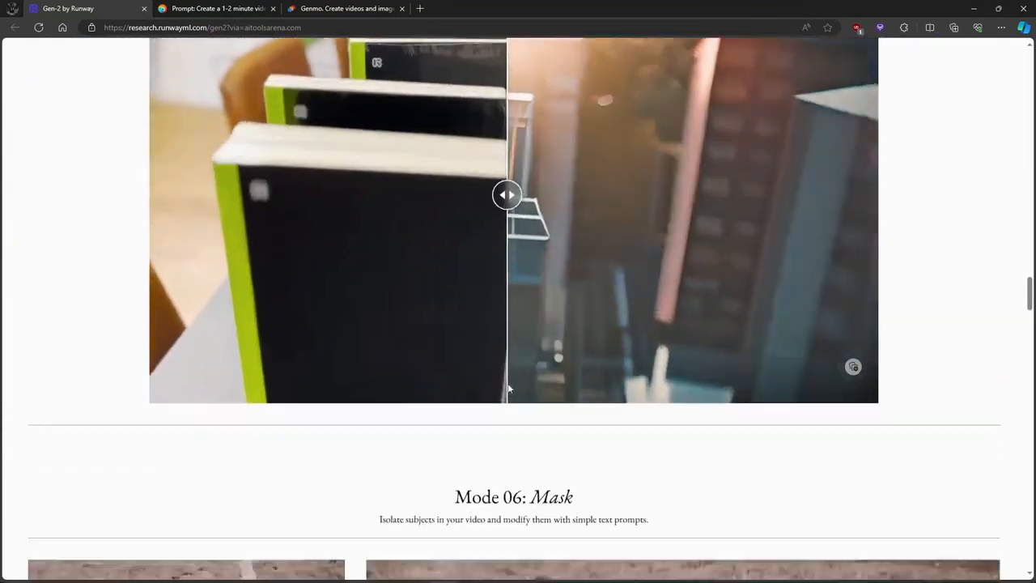
scroll(down, 3)
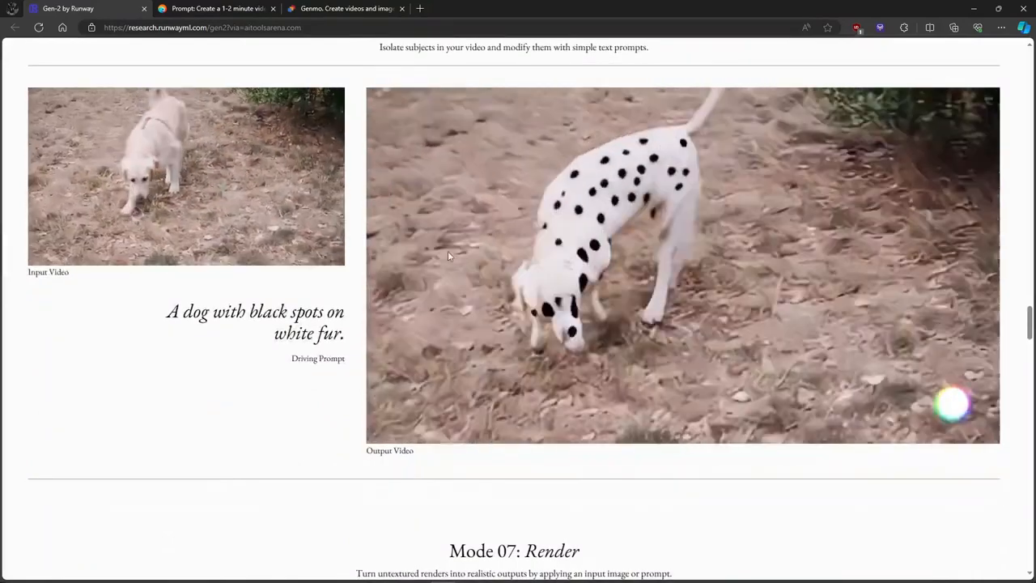
scroll(down, 3)
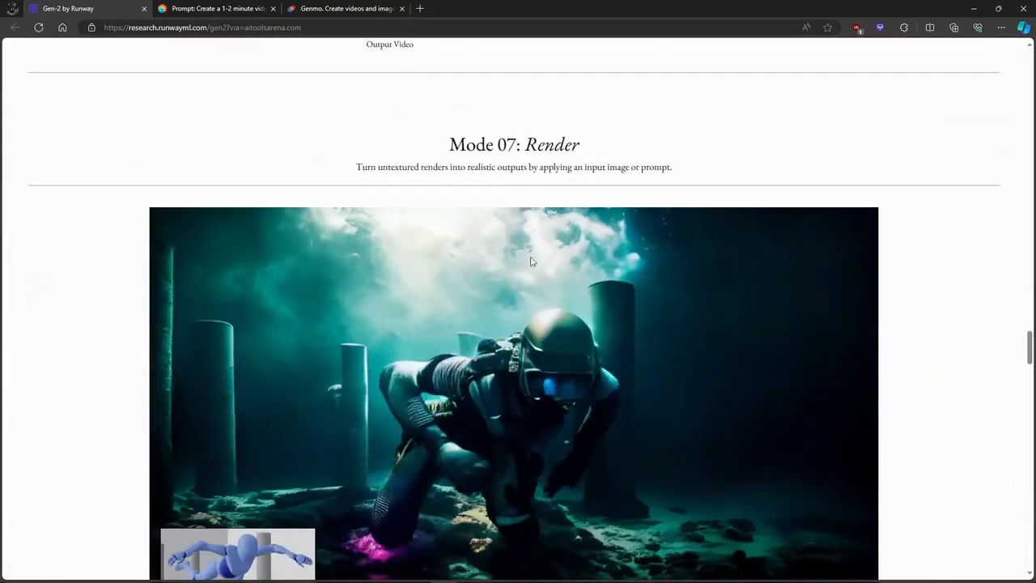
scroll(down, 3)
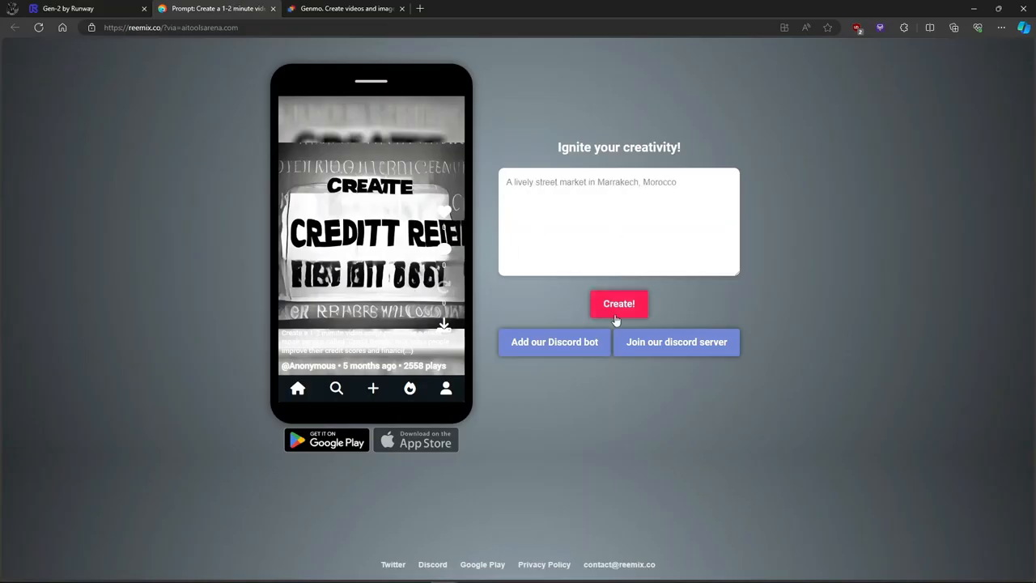
mouse_move(528, 298)
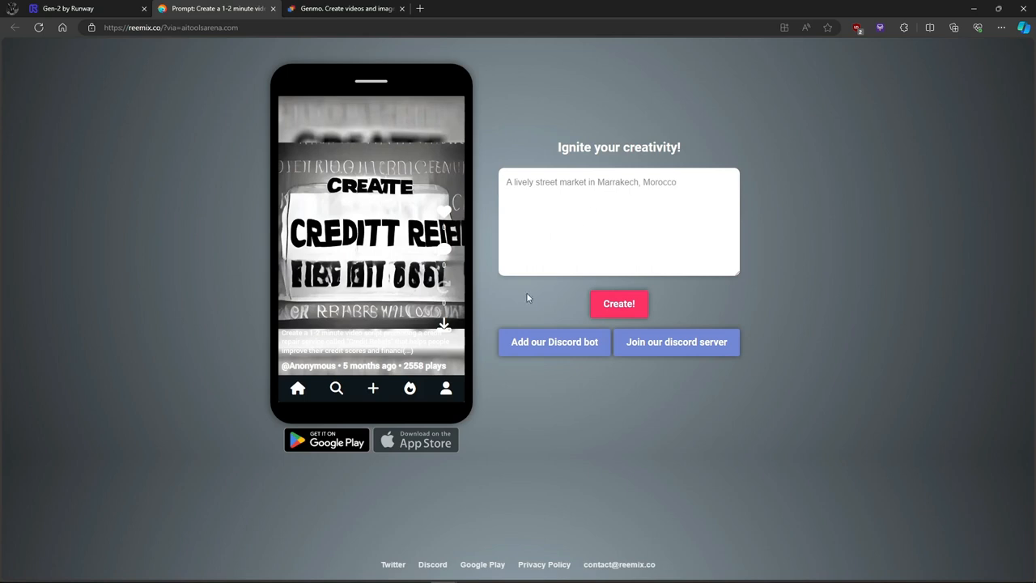
Enter the prompt 'Will Smith eating spaghetti' in Reemix's Ignite your creativity box.
text(Will Smith eating spaghetti)
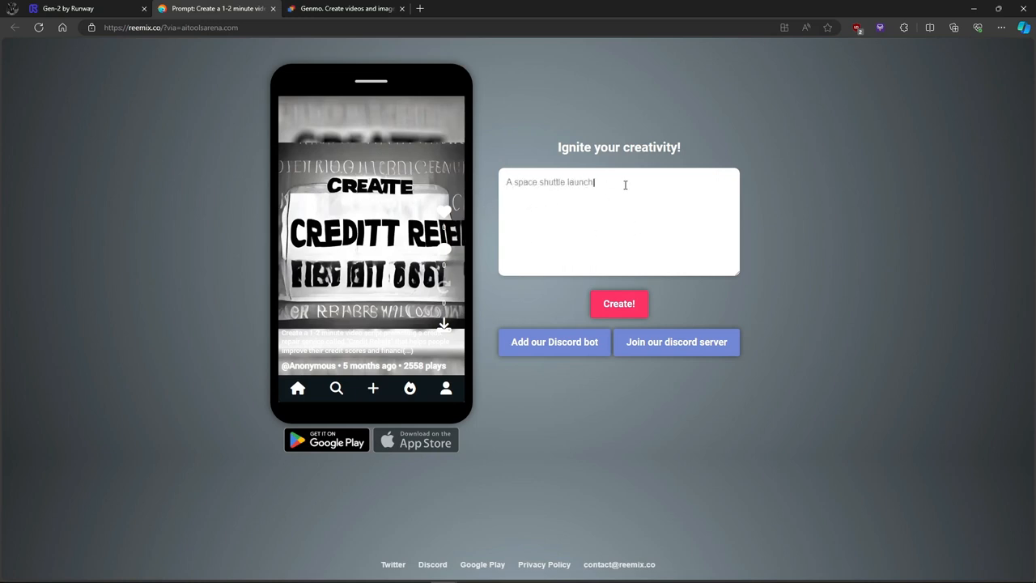
mouse_move(327, 119)
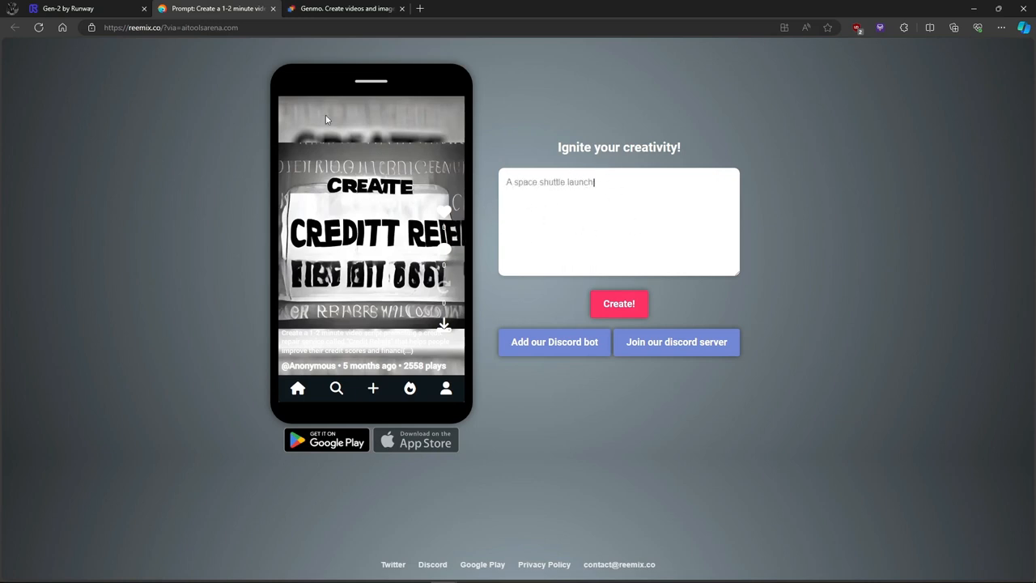
Revisit Genmo's Replay video page briefly, then return to the Reemix prompt page.
click(347, 8)
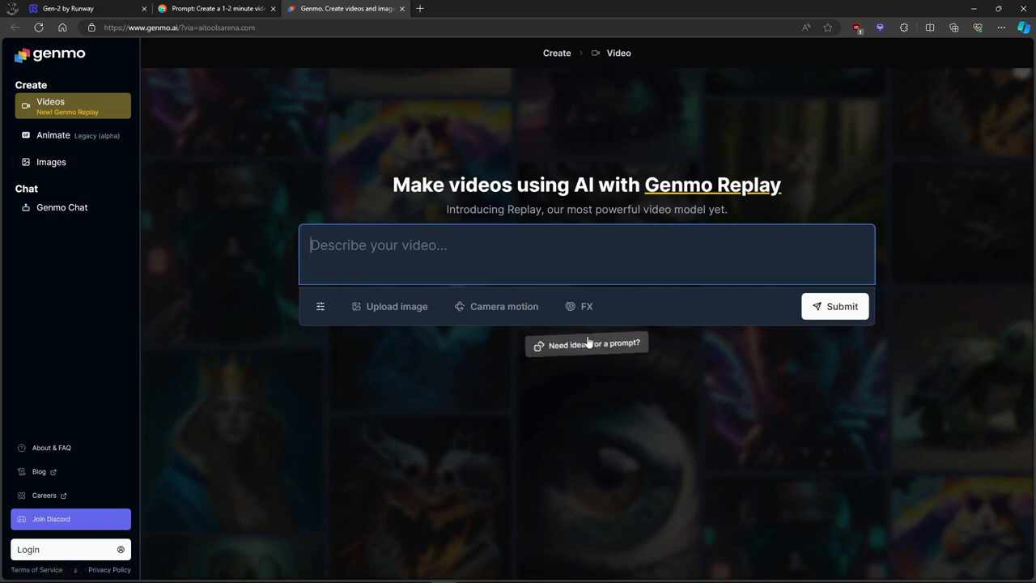
mouse_move(591, 331)
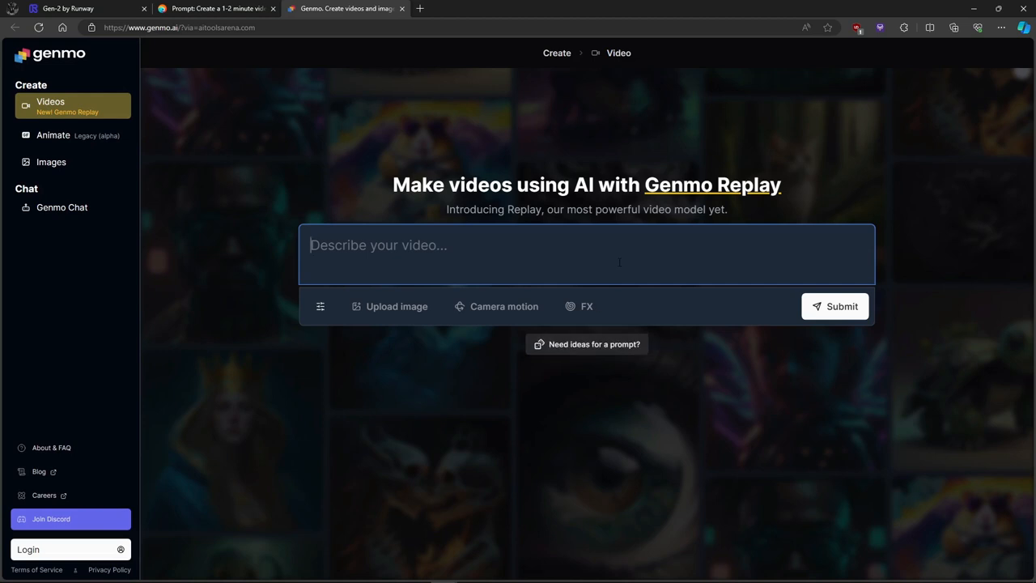
mouse_move(564, 223)
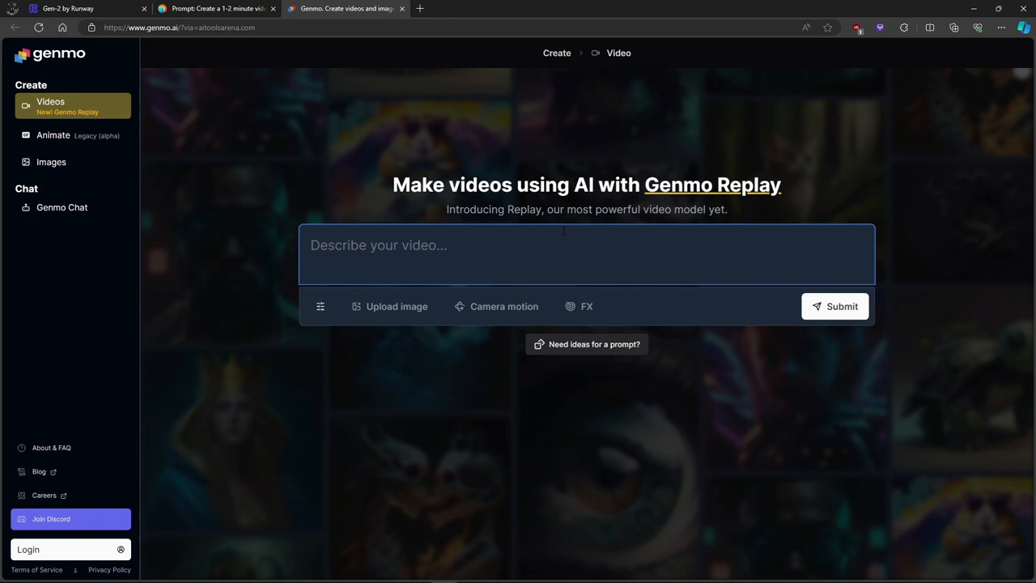
click(213, 8)
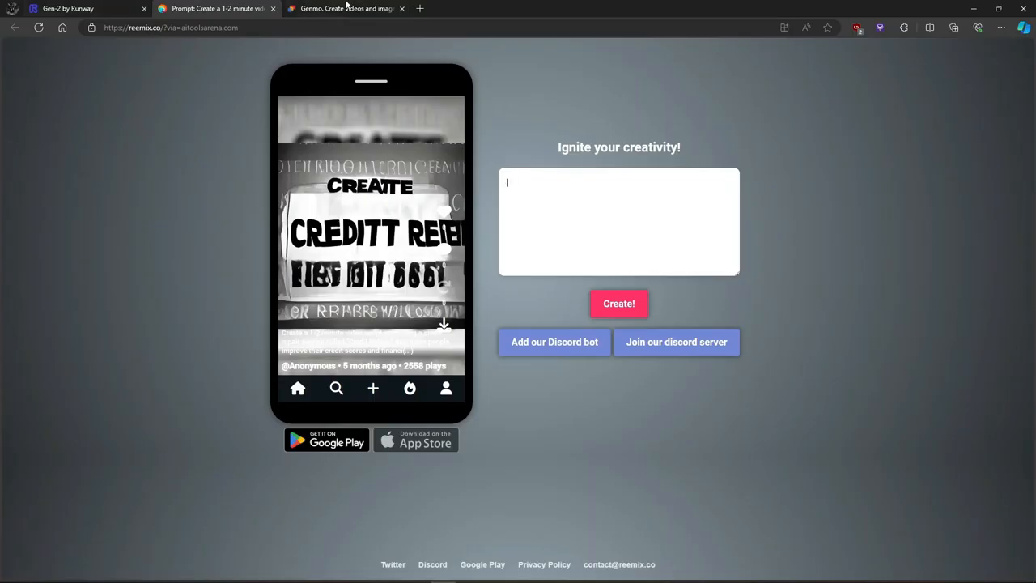
Visit Runway Gen-2, Genmo and Reemix in turn, finishing on Genmo's Replay page.
click(81, 8)
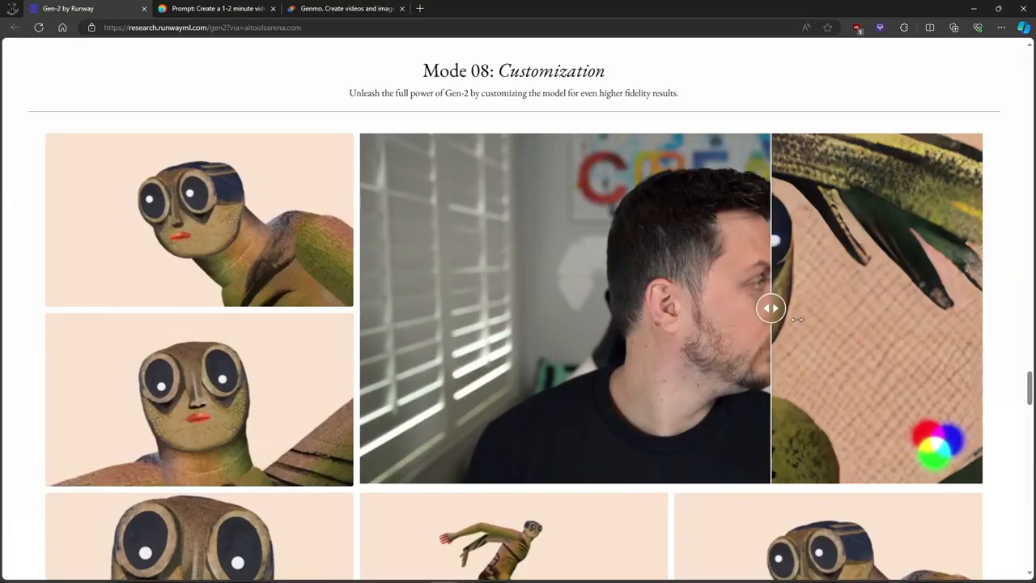
click(346, 9)
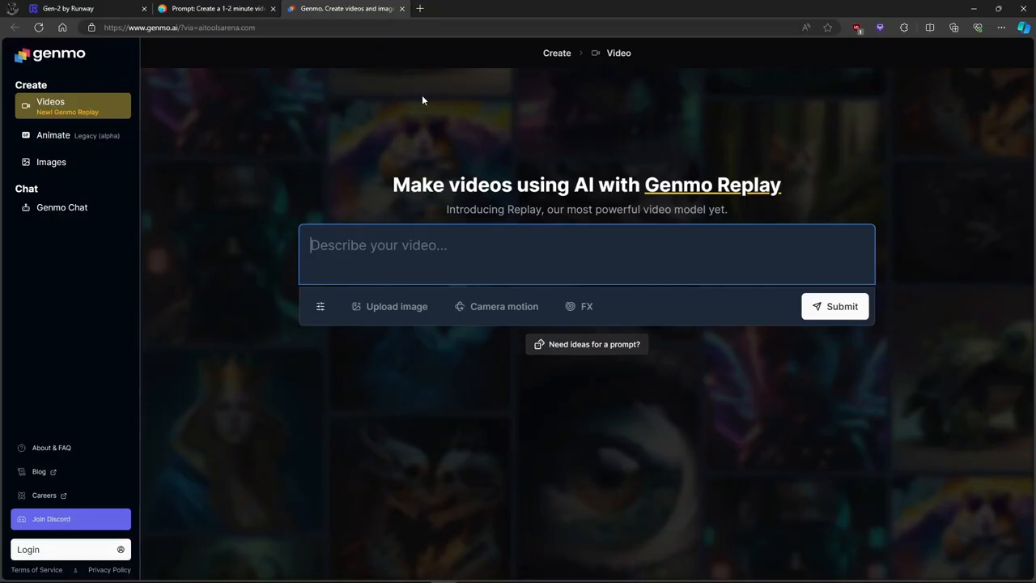
mouse_move(405, 430)
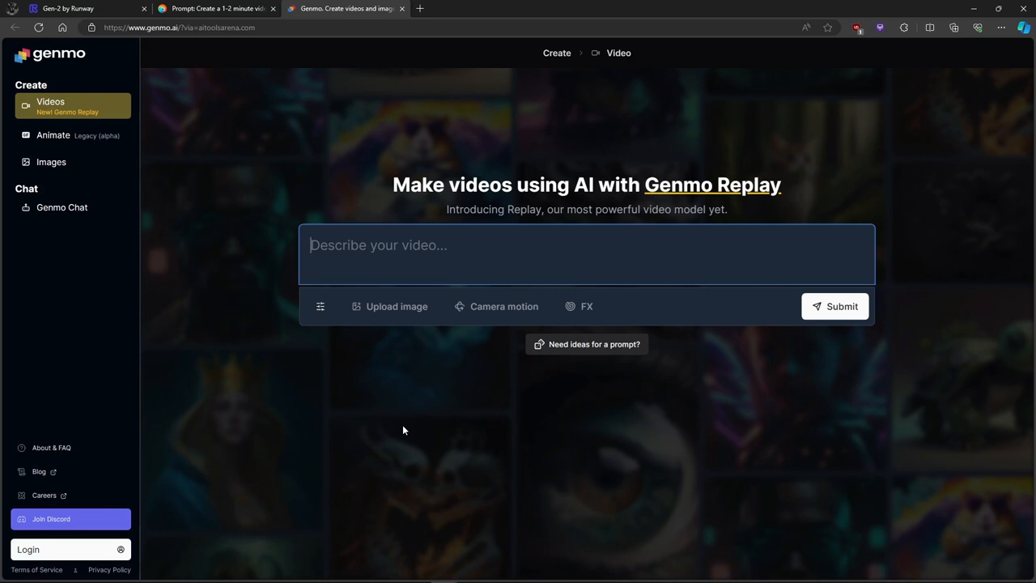
click(73, 8)
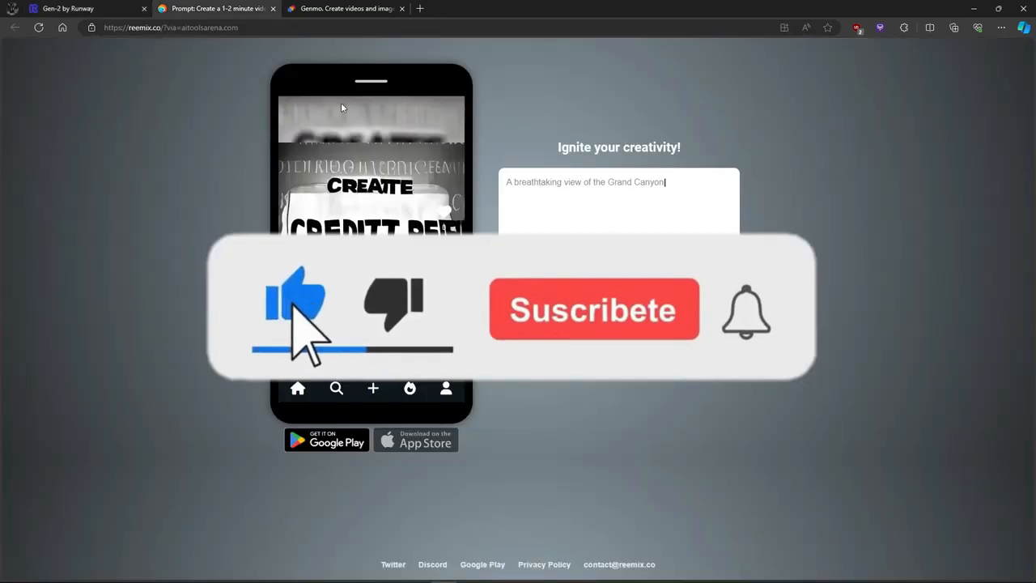
click(343, 9)
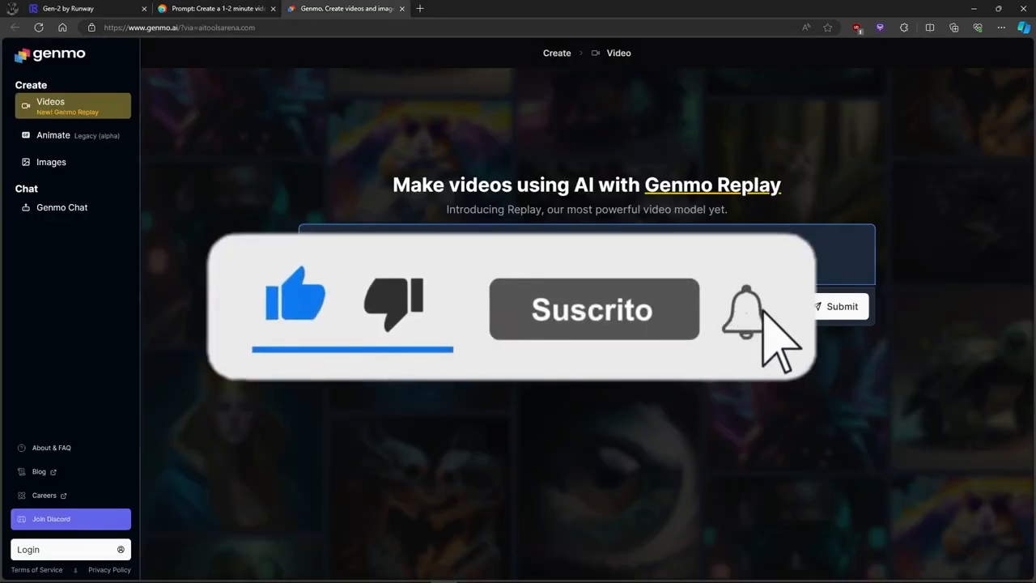